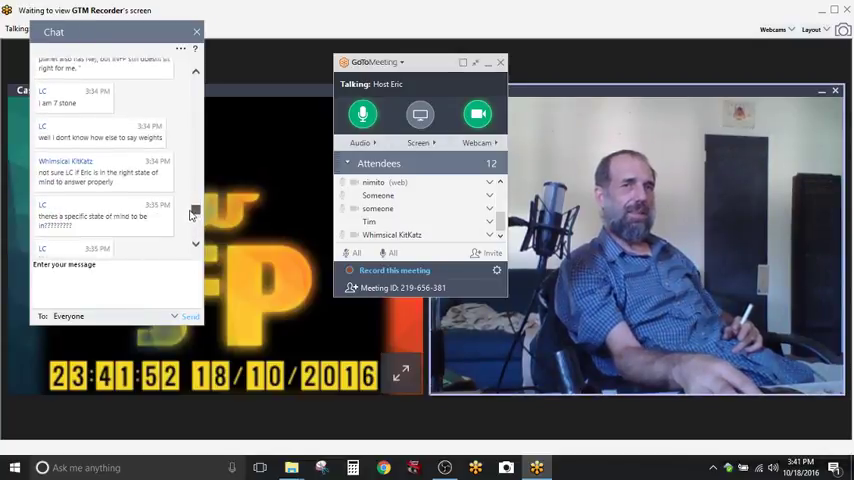
scroll("down", 3)
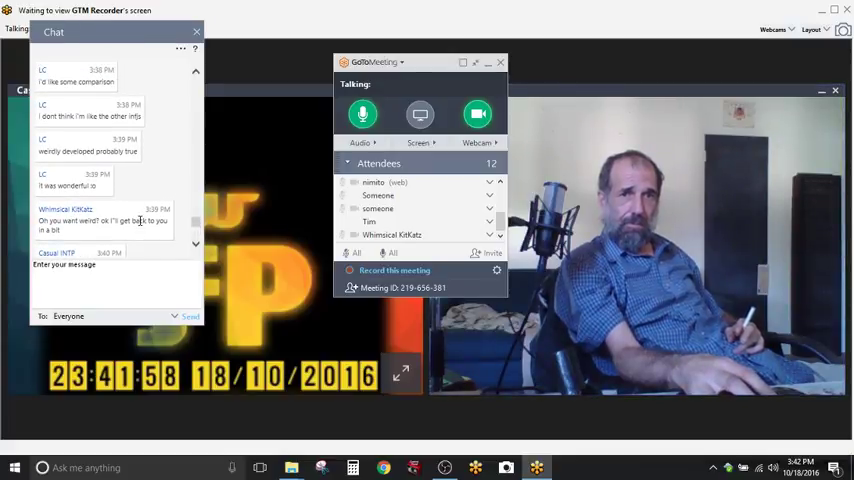
mouse_move(140, 194)
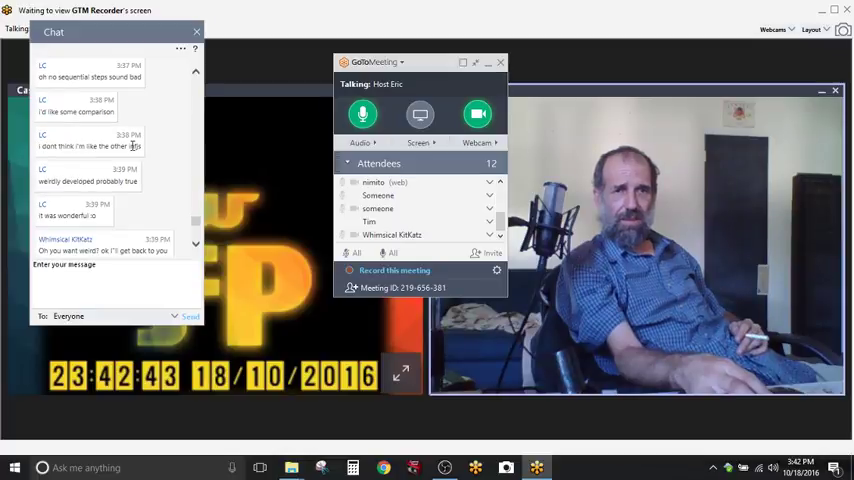
mouse_move(146, 184)
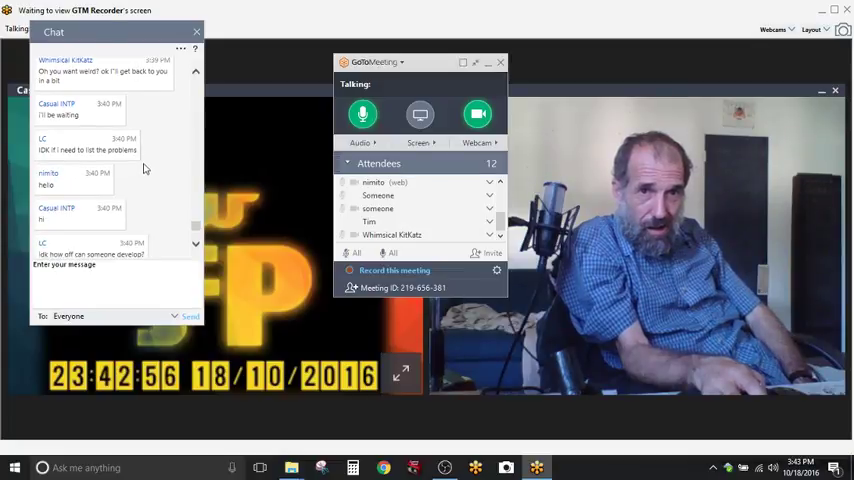
scroll("down", 3)
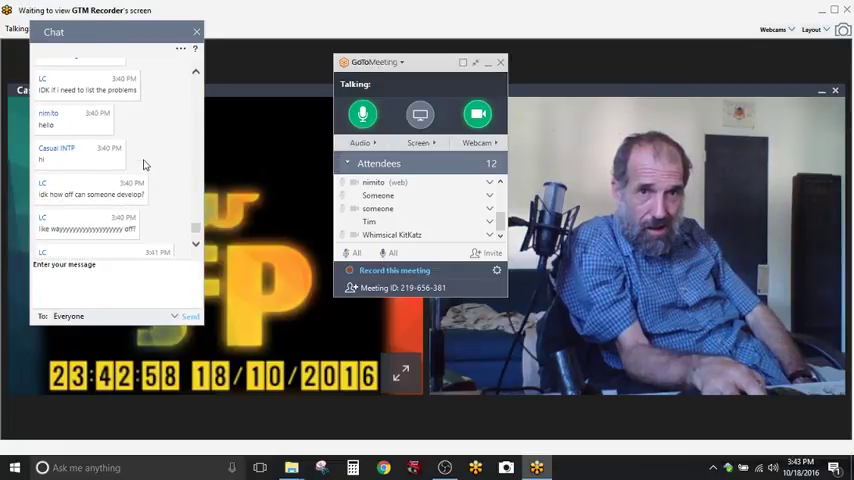